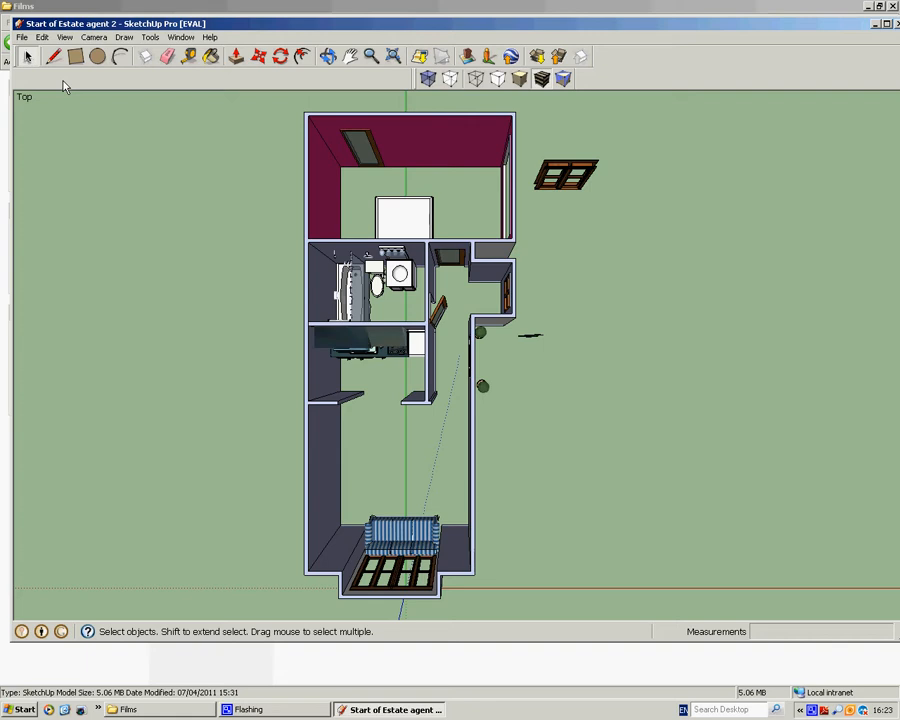
mouse_move(494, 504)
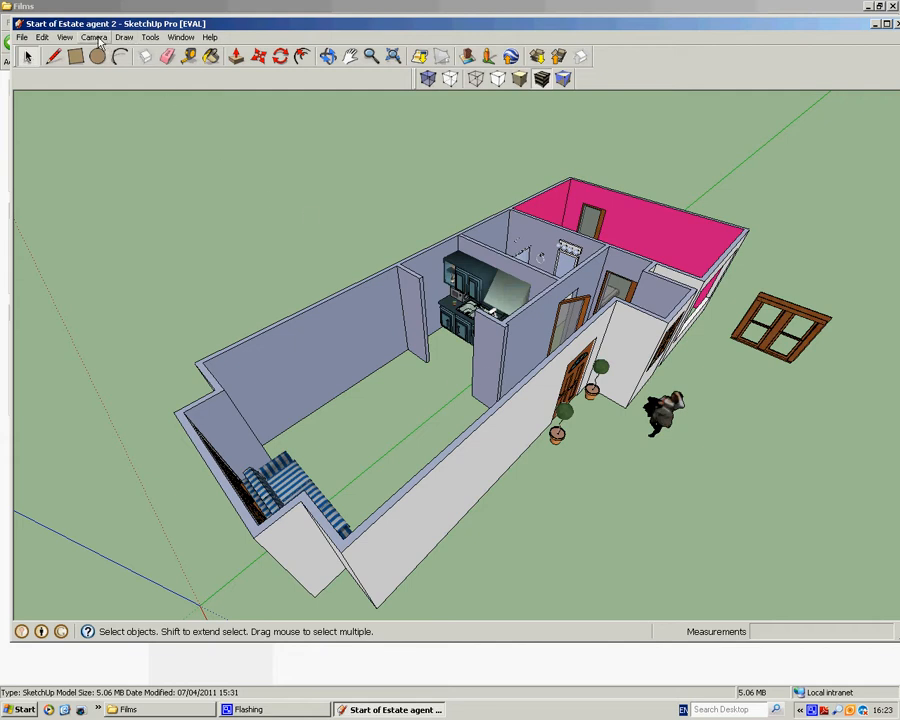
Step: Switch the camera to a preset standard view with the long outer wall facing front
click(94, 36)
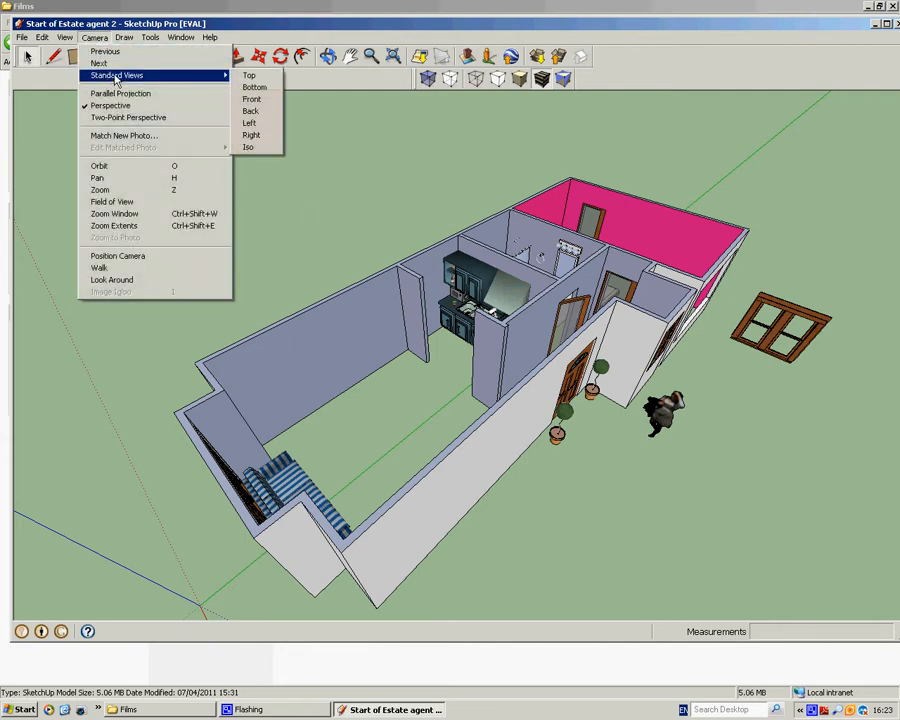
click(248, 76)
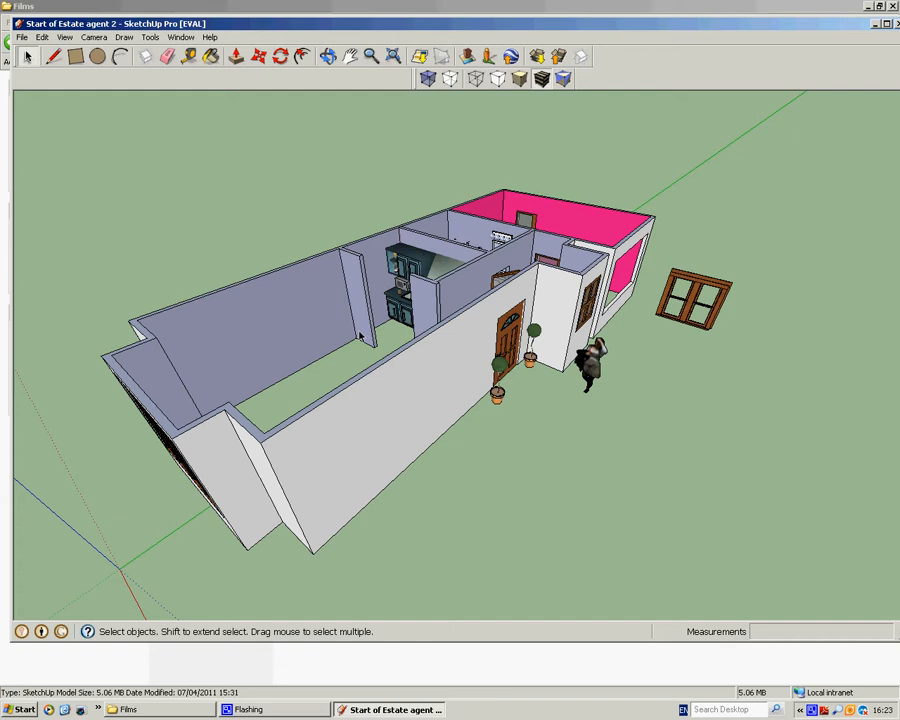
mouse_move(176, 210)
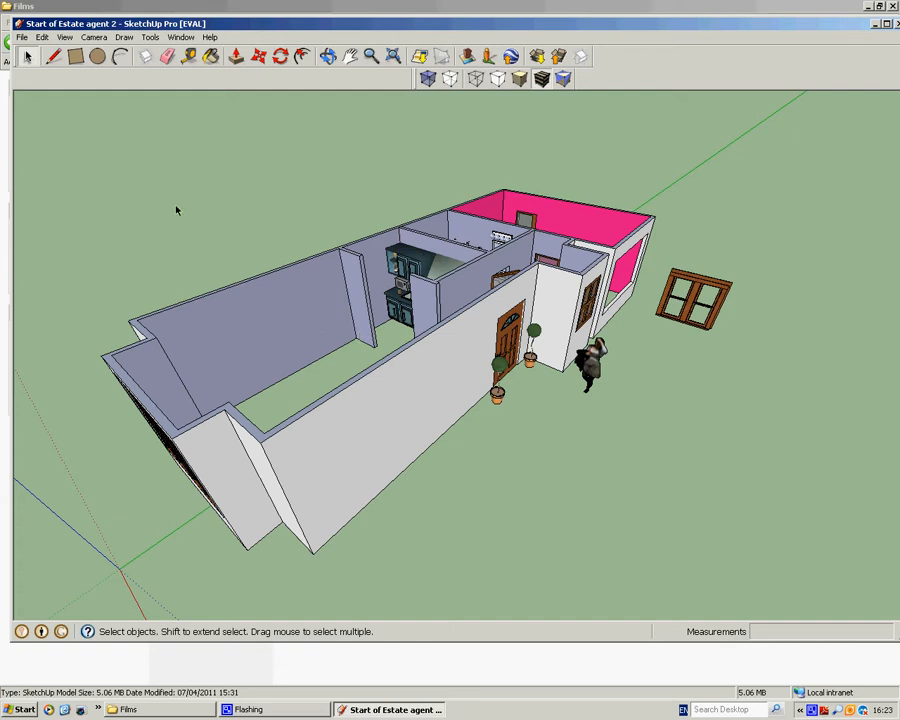
mouse_move(272, 388)
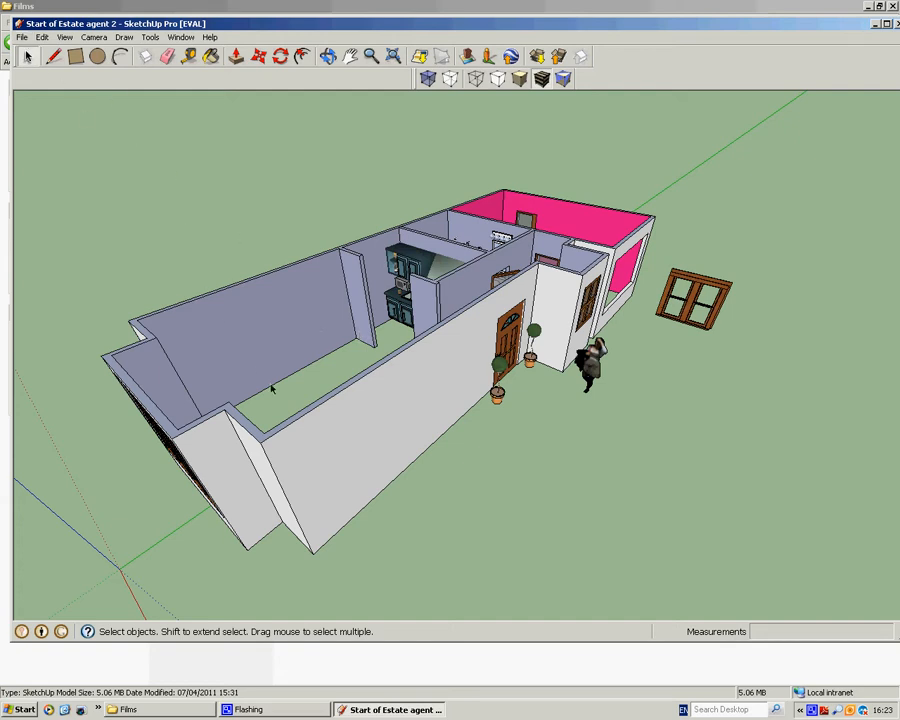
mouse_move(310, 358)
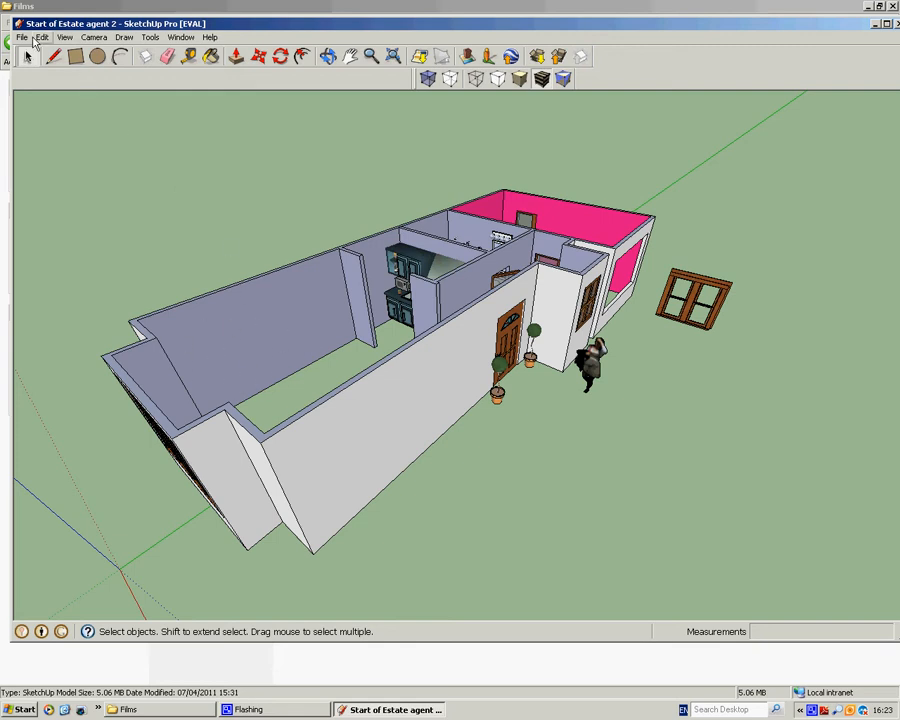
Step: Search 3D Warehouse for 'bookcase' and download the first wooden Bookcase result into the model
click(20, 36)
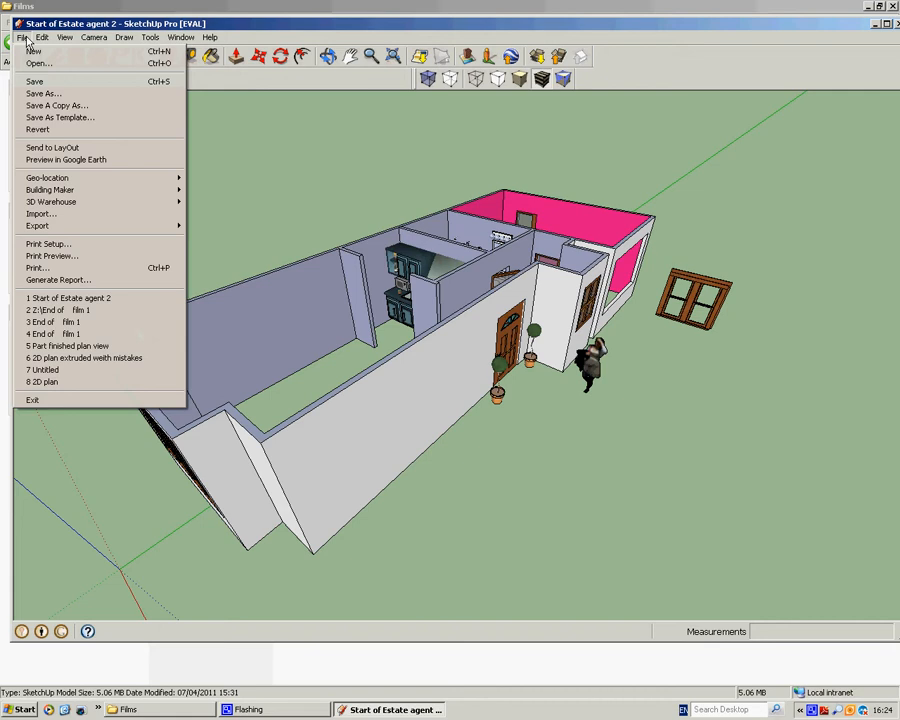
click(50, 200)
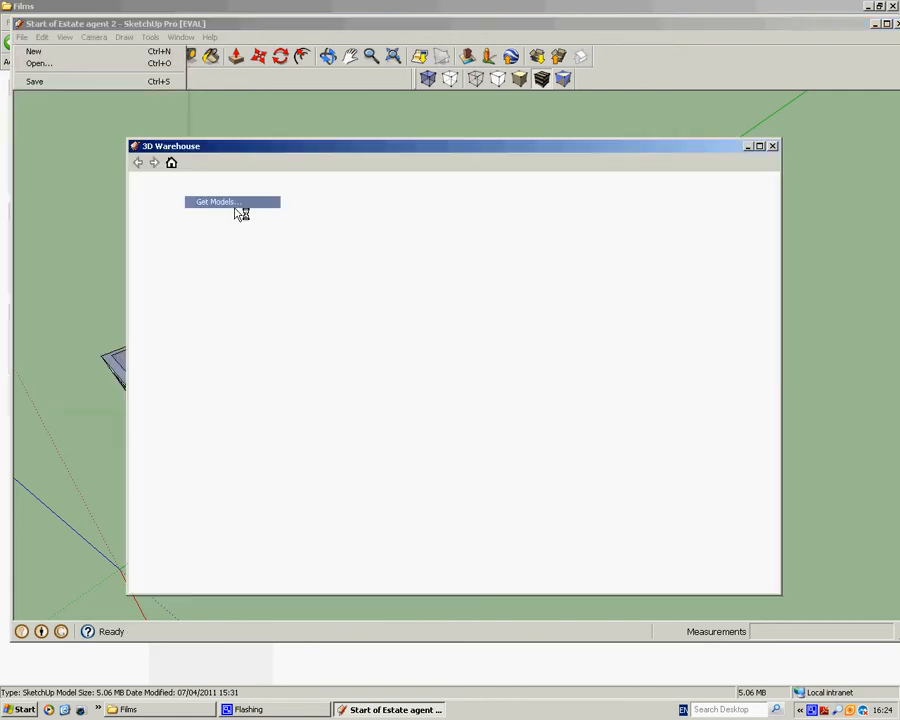
click(216, 202)
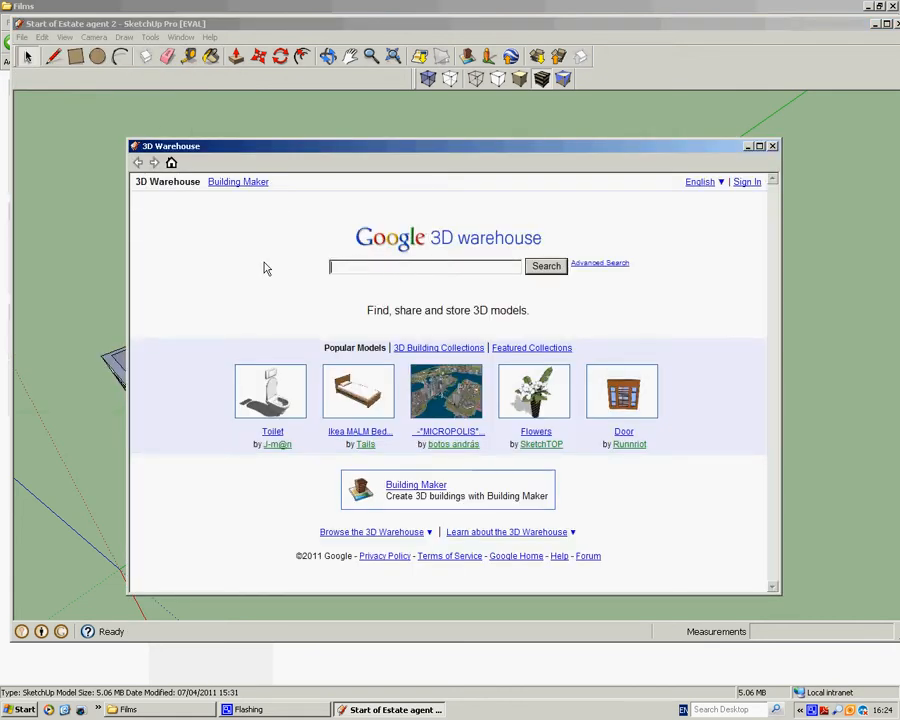
text(bookcase)
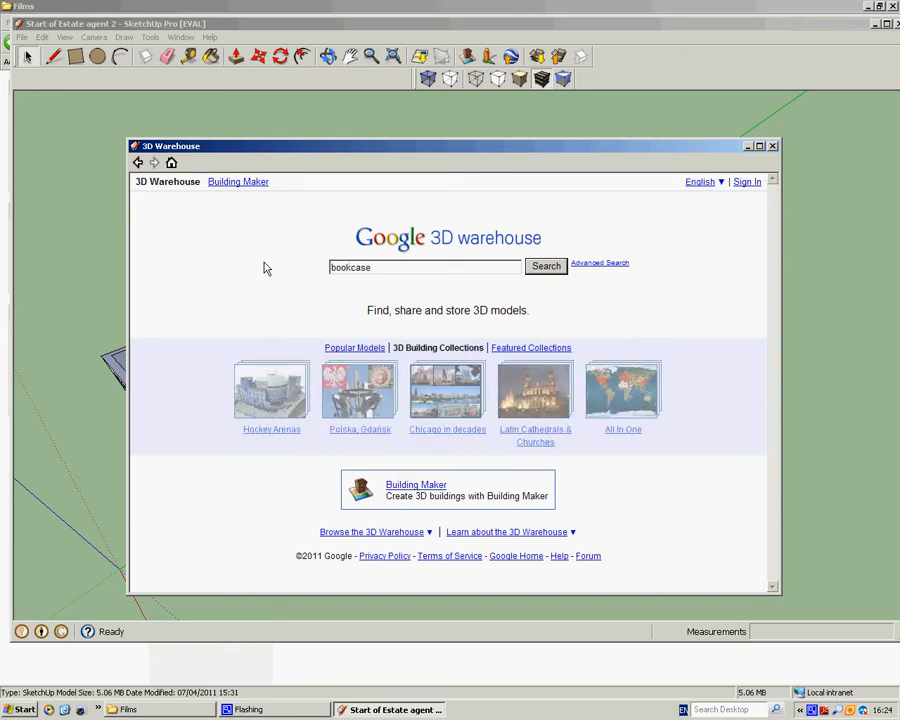
click(546, 268)
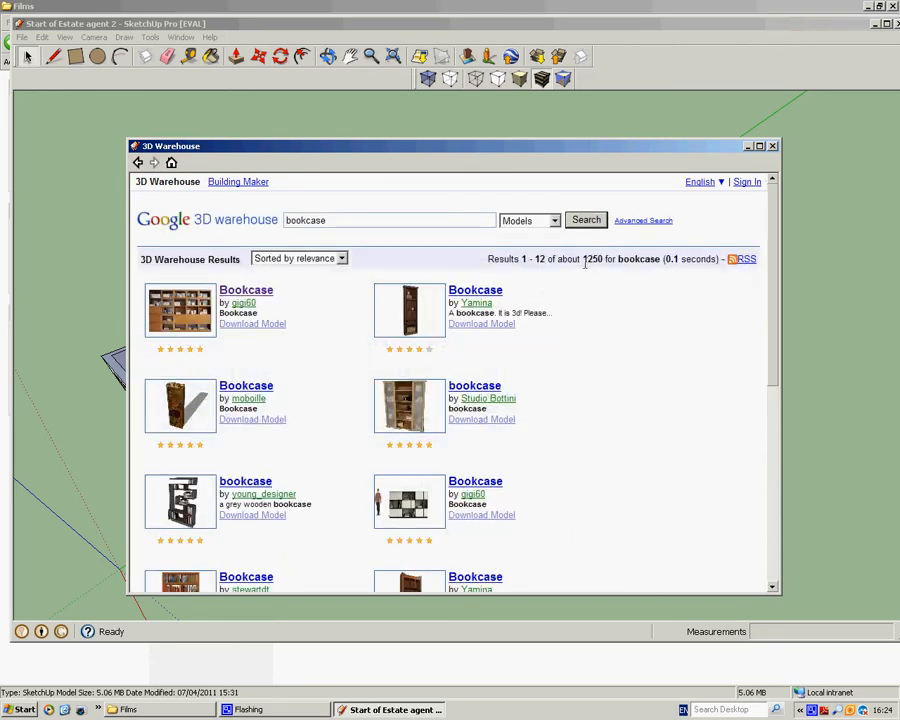
mouse_move(246, 290)
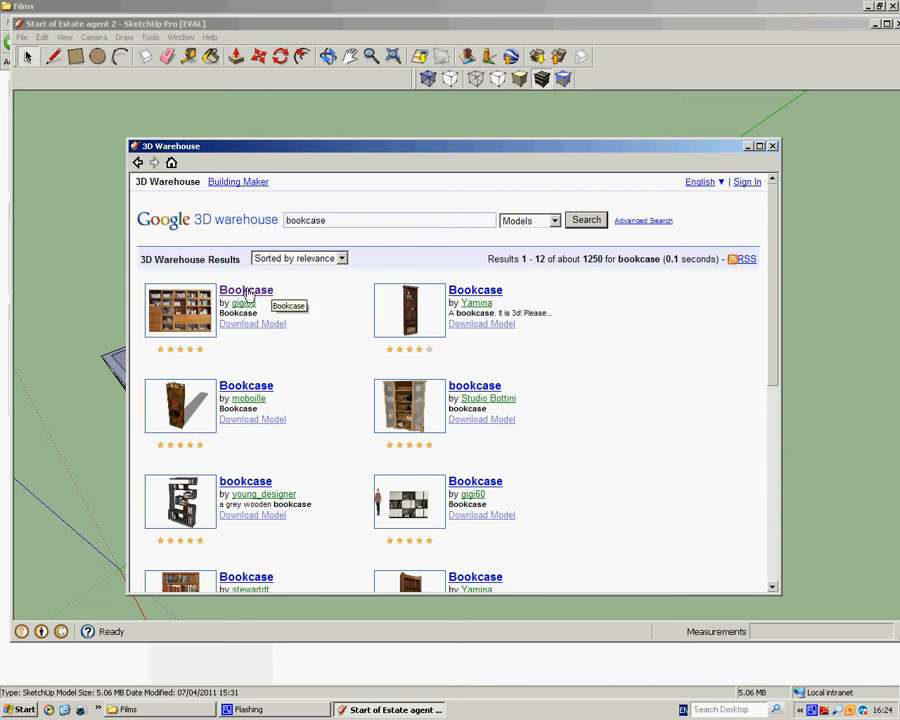
click(244, 290)
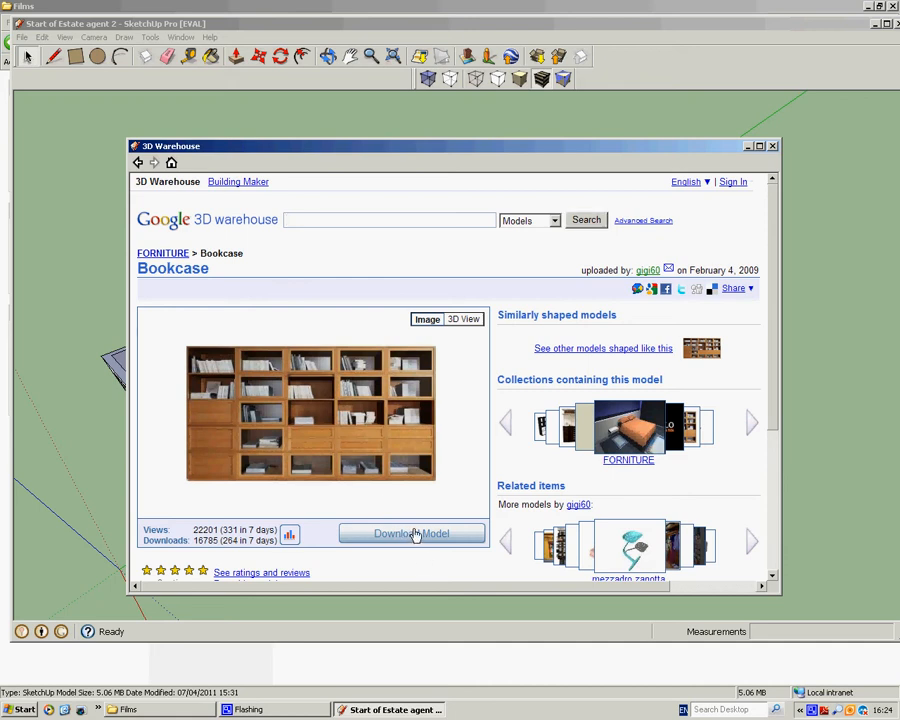
click(412, 532)
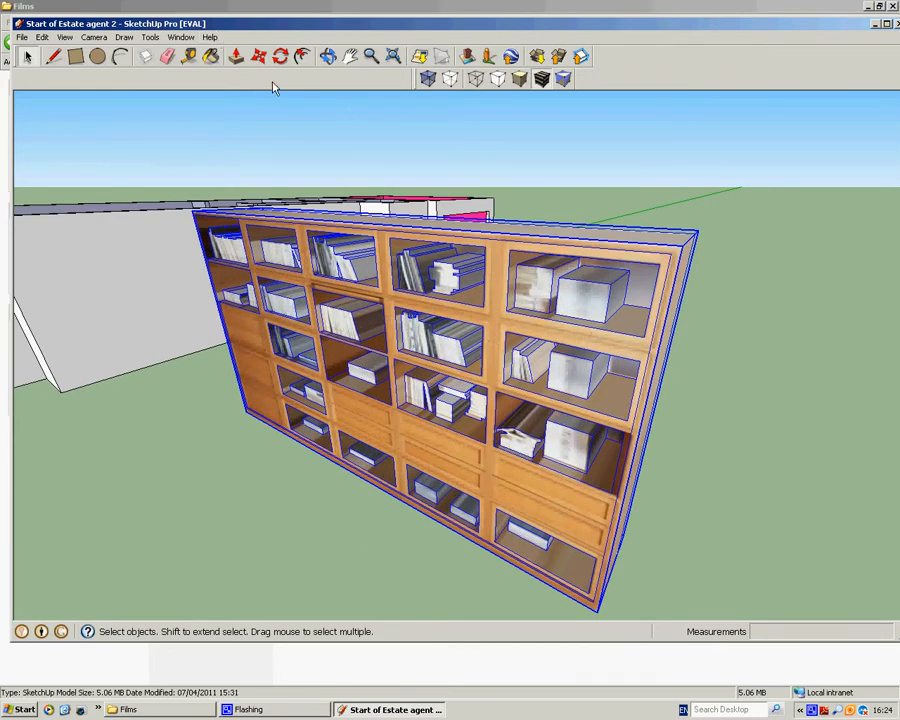
Step: Rotate the placed bookcase with the Rotate tool protractor to a new orientation
click(280, 56)
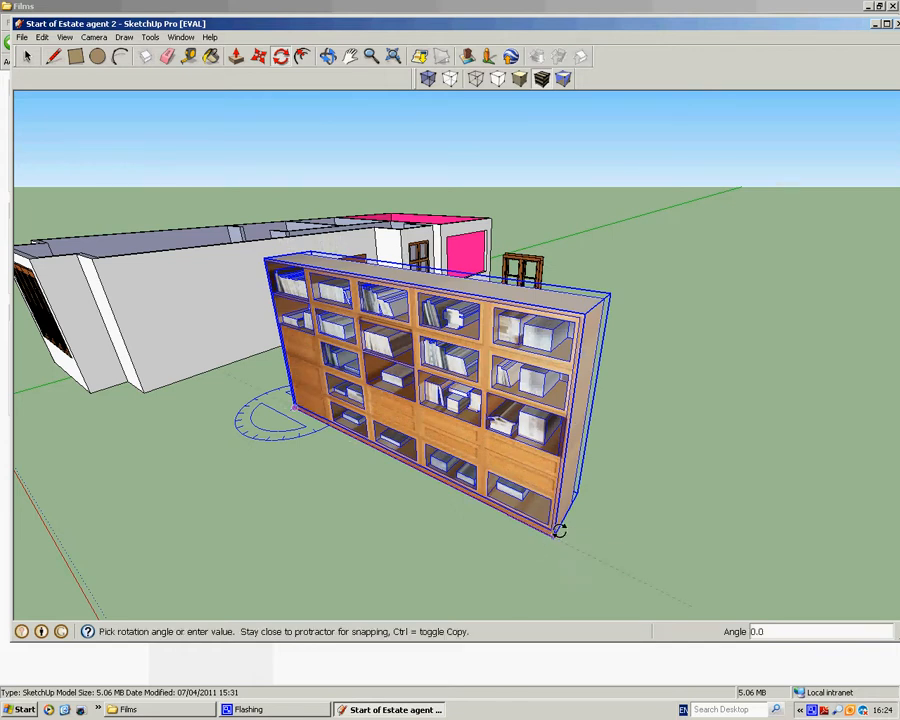
drag(560, 530, 520, 330)
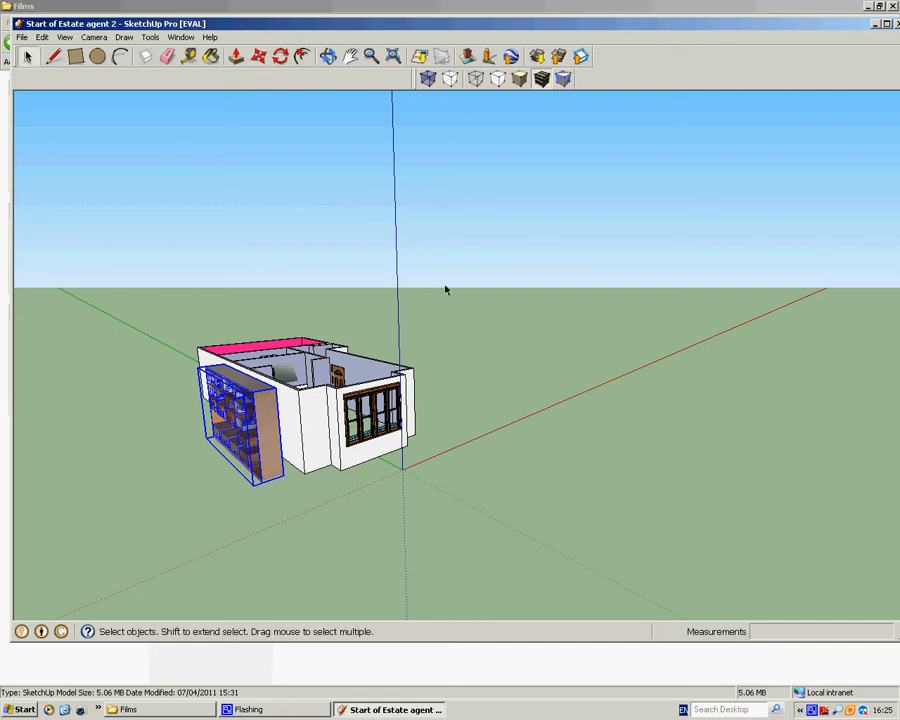
mouse_move(428, 80)
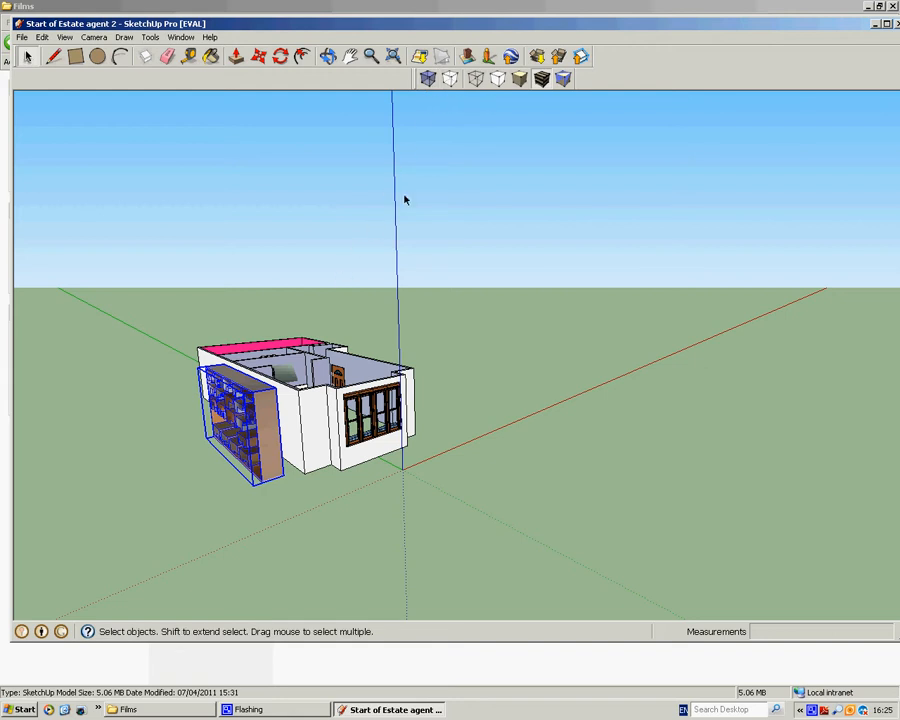
Step: With X-ray edges on, move the bookcase inside the house against the long interior wall
click(428, 80)
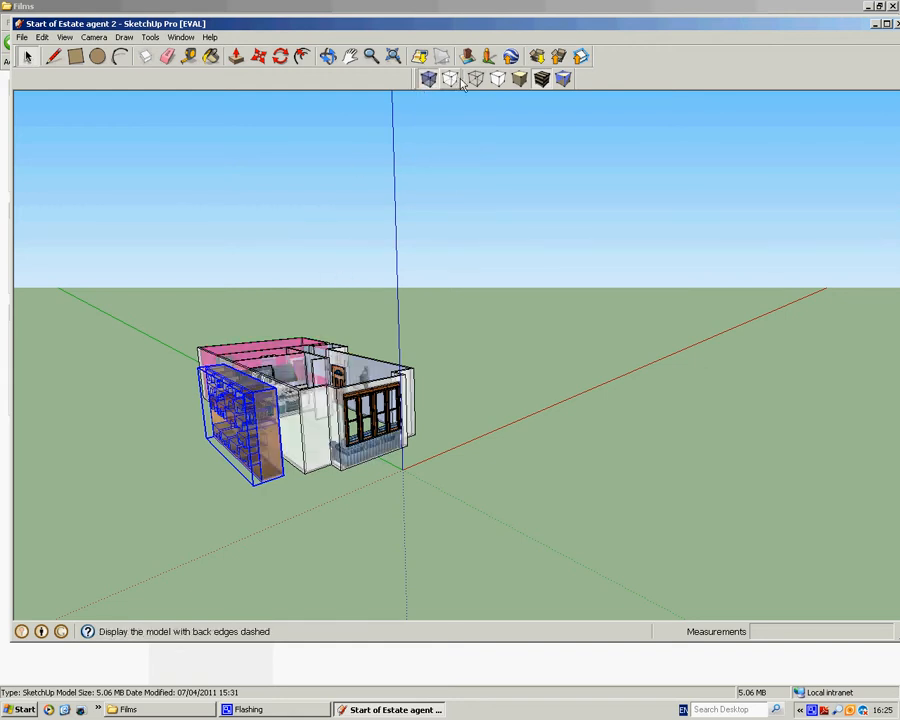
click(476, 80)
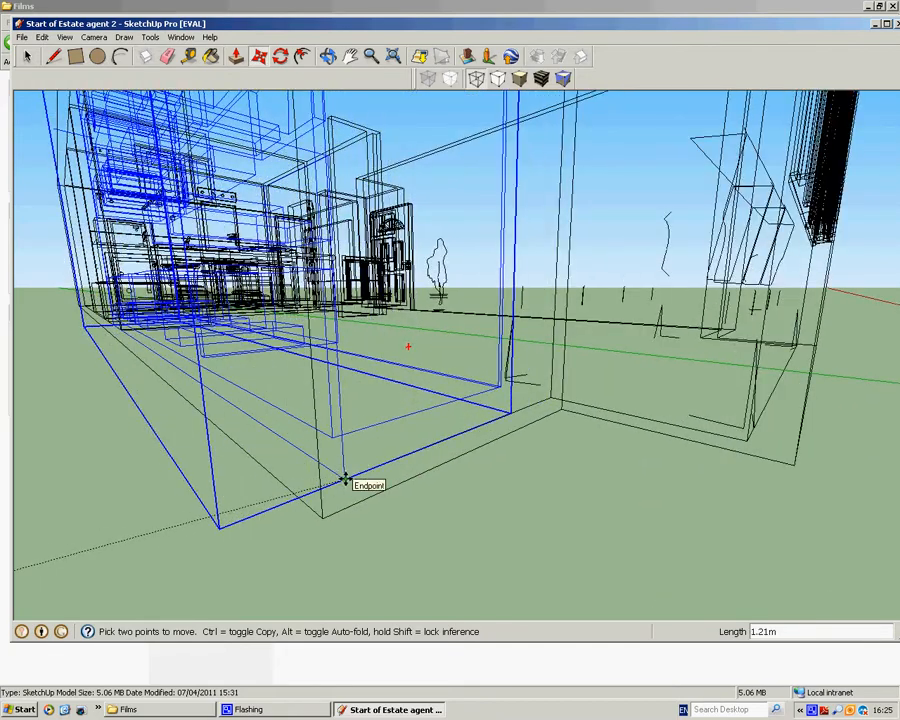
drag(408, 348, 288, 484)
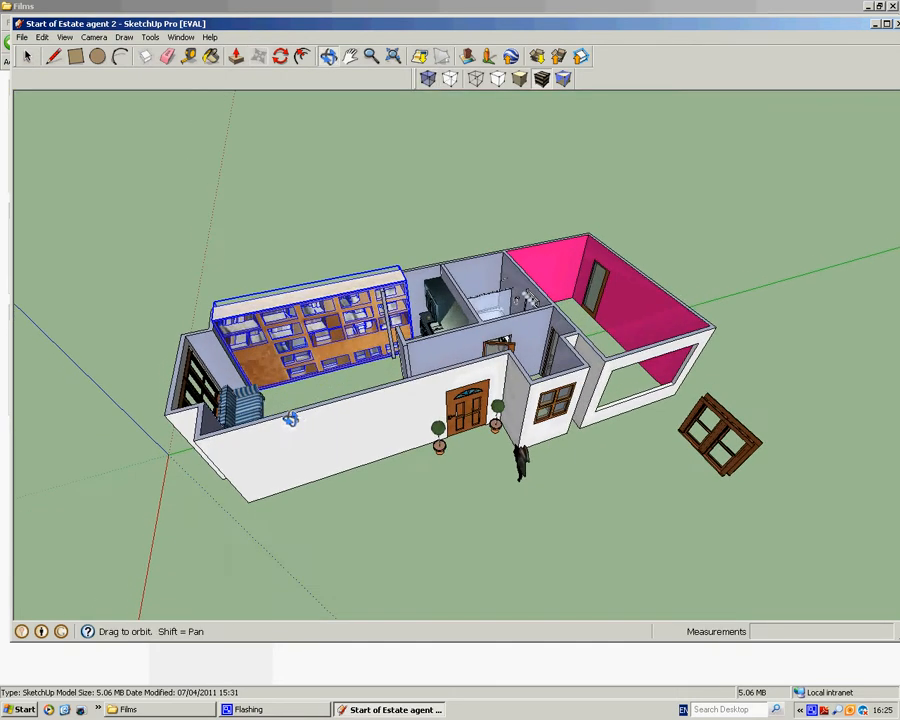
Step: Scale the bookcase down to about 0.82 so it fits below the room's wall height
click(256, 56)
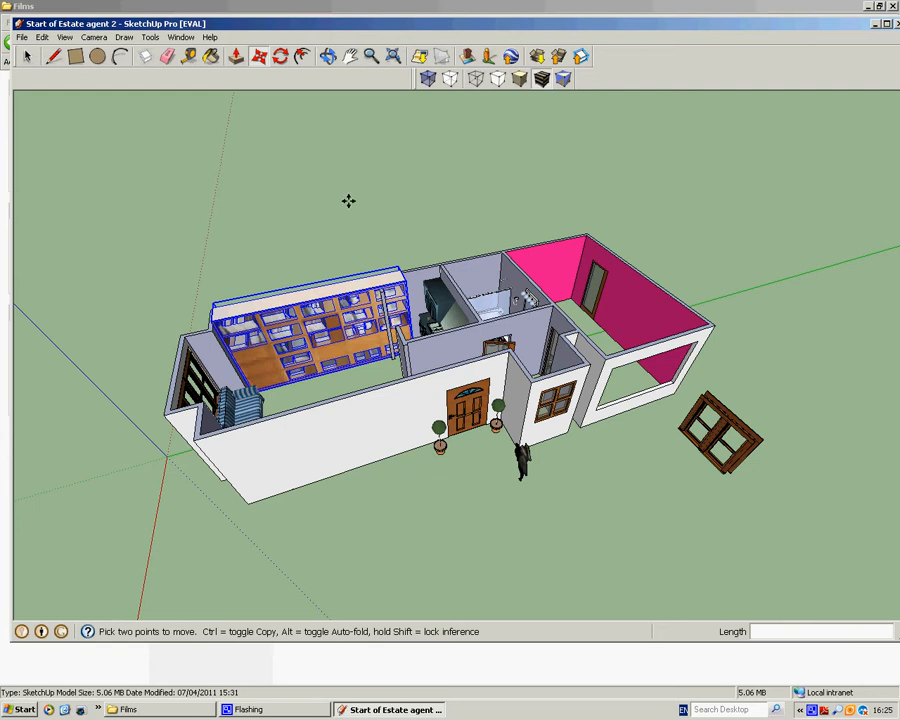
click(256, 56)
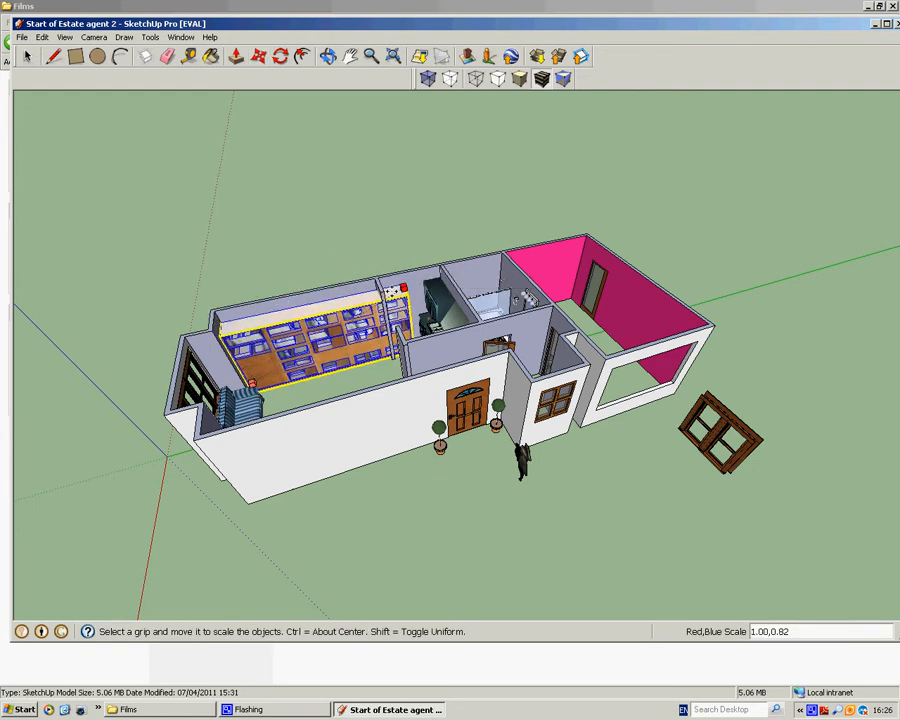
drag(402, 288, 340, 328)
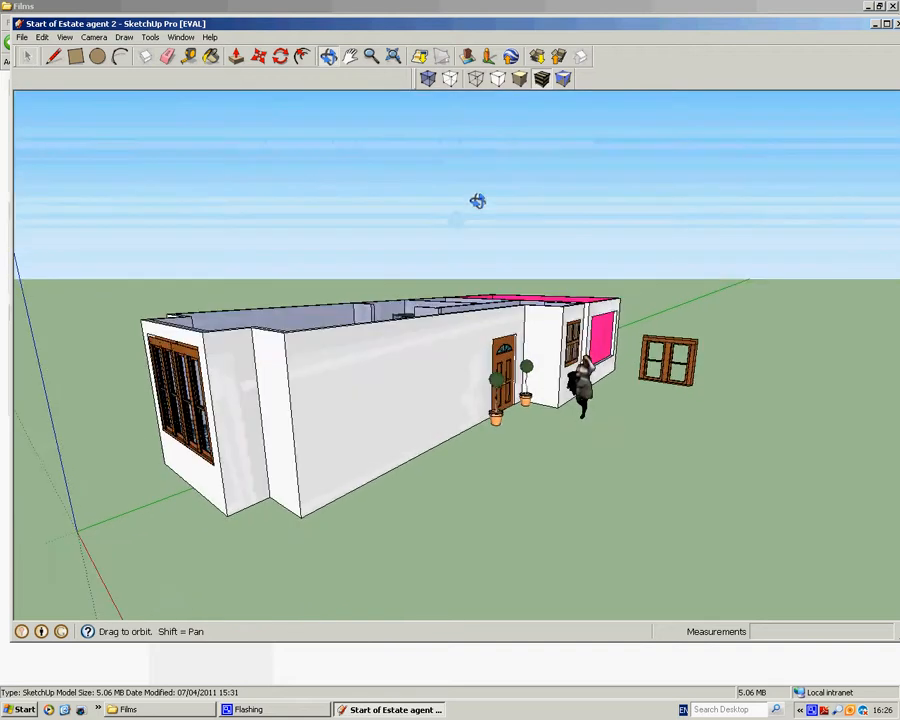
drag(478, 200, 388, 428)
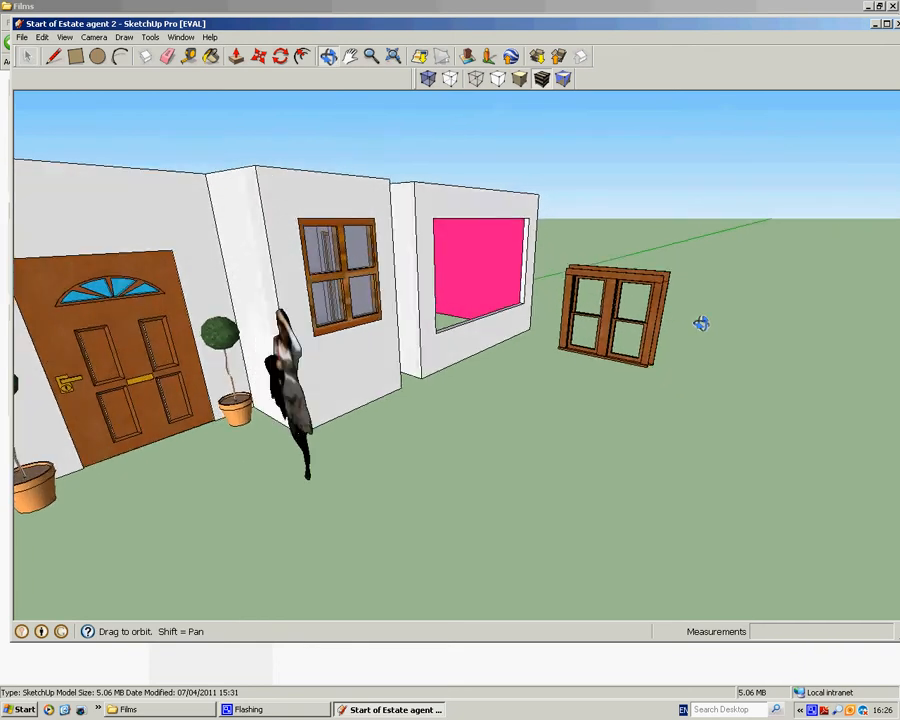
Step: Place the four-pane double window component on the ground beside the house
click(616, 316)
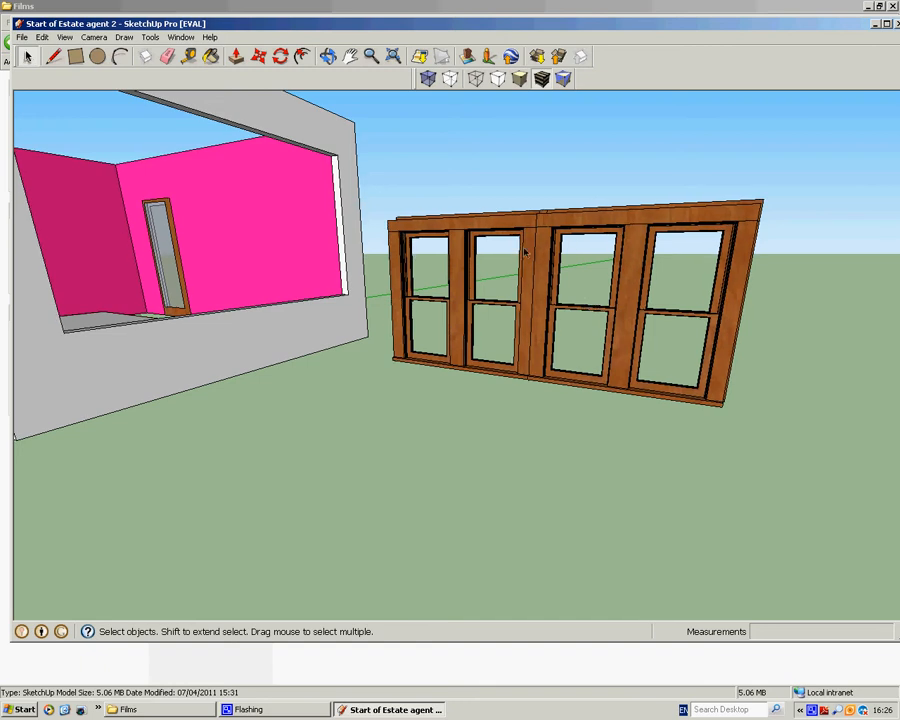
Step: Select the double window and combine its parts into a single group
click(470, 290)
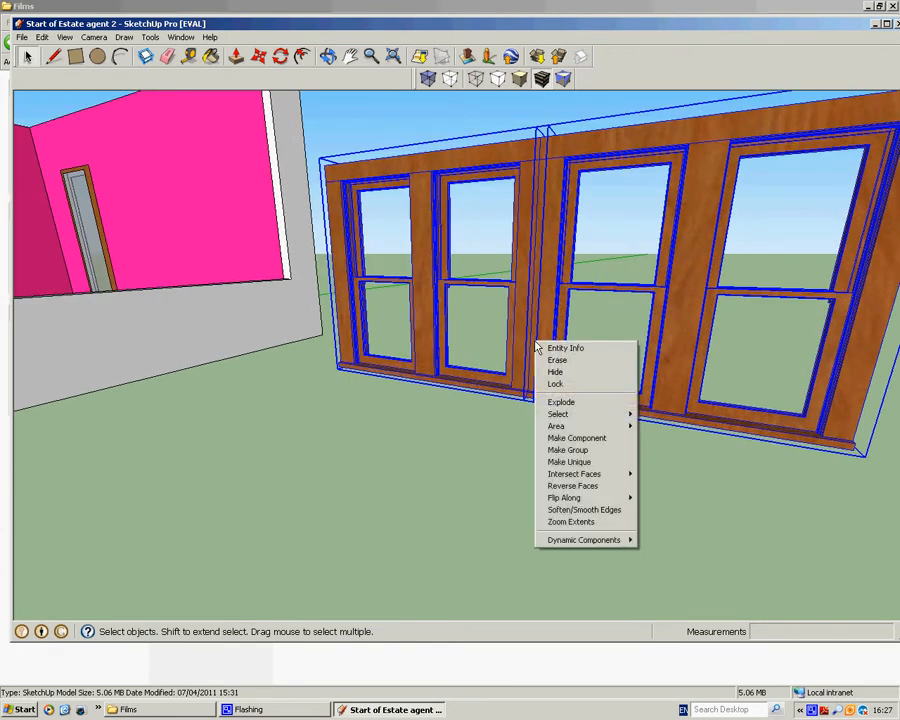
mouse_move(568, 448)
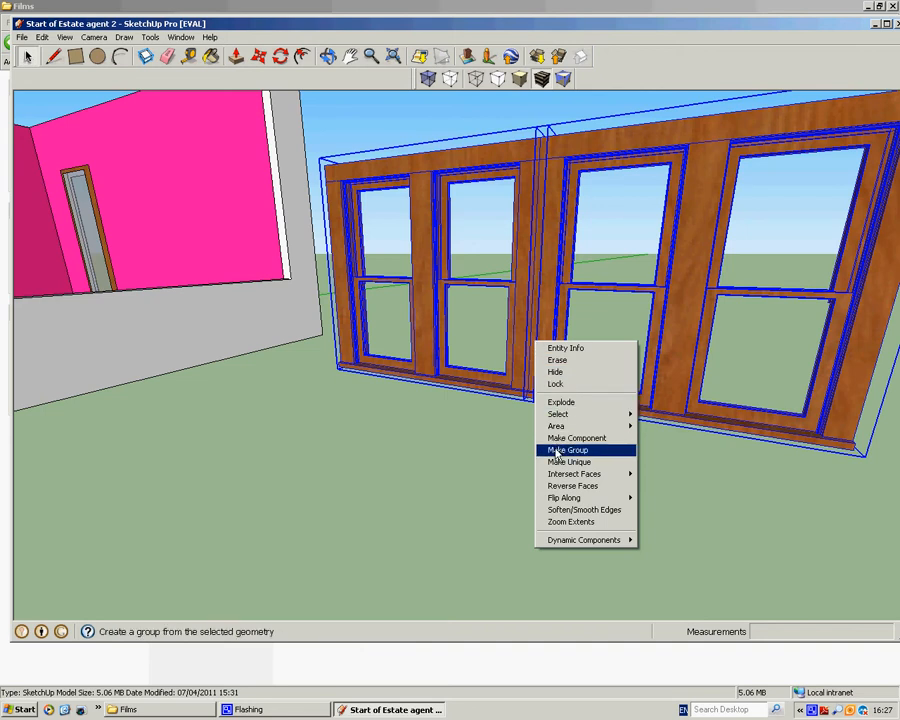
click(568, 448)
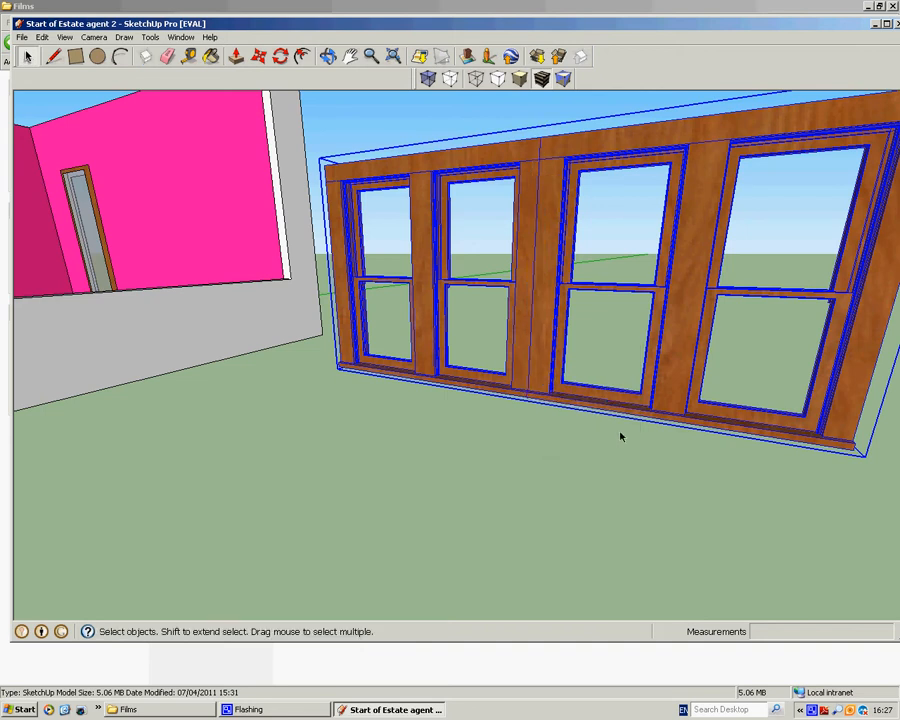
mouse_move(688, 110)
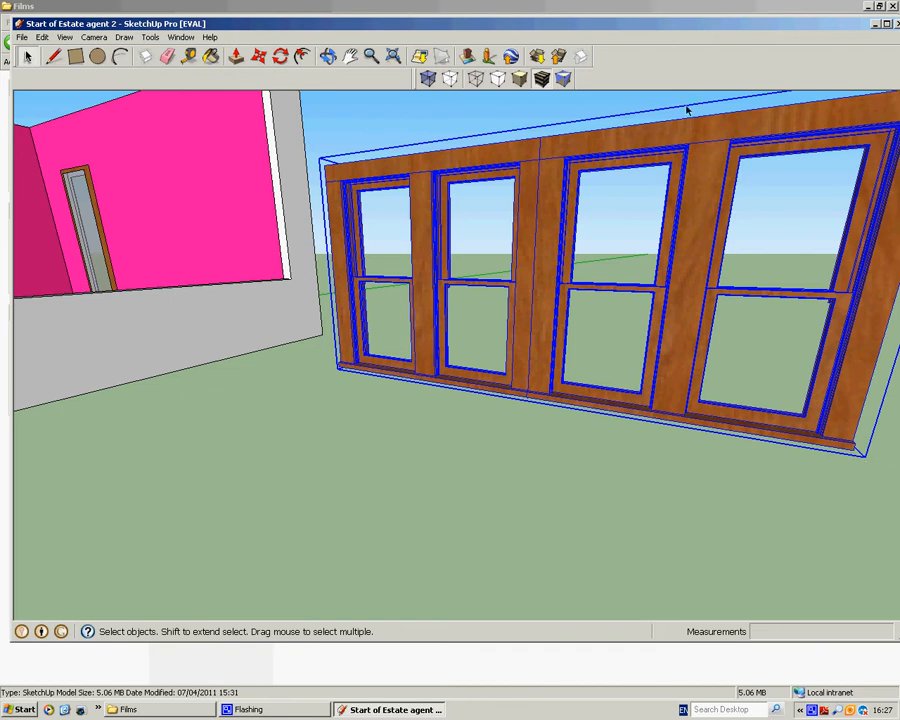
Step: Rotate the window group so it sits square to the house walls
click(280, 56)
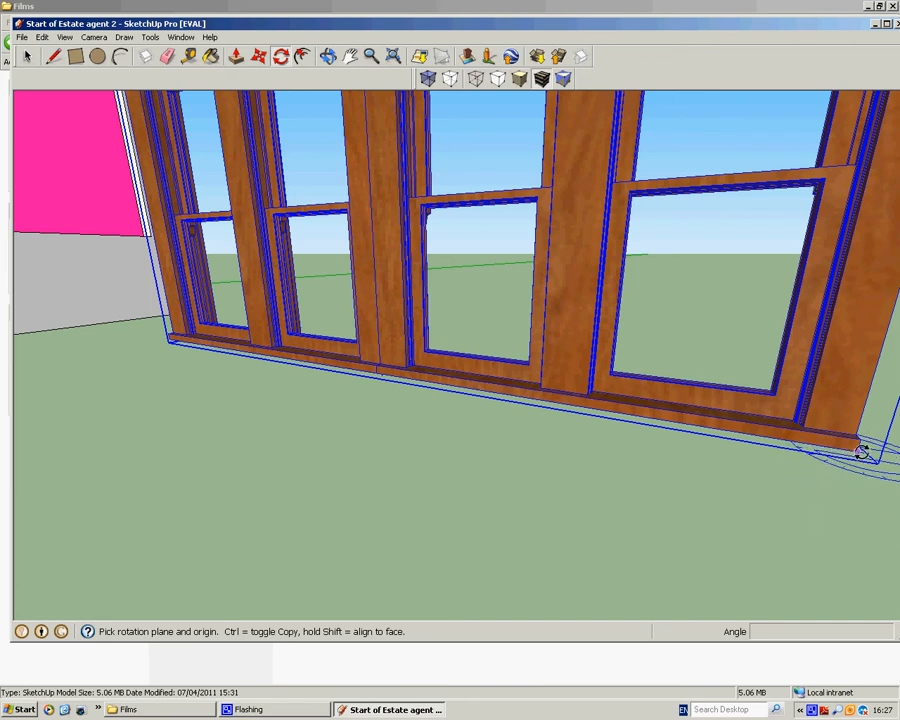
mouse_move(856, 450)
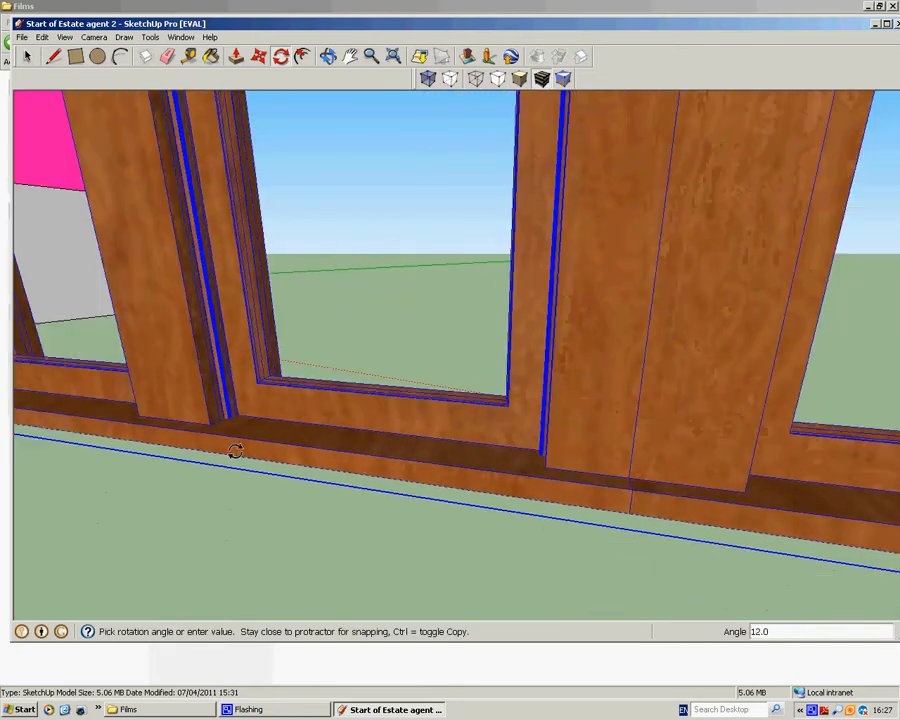
drag(236, 450, 456, 268)
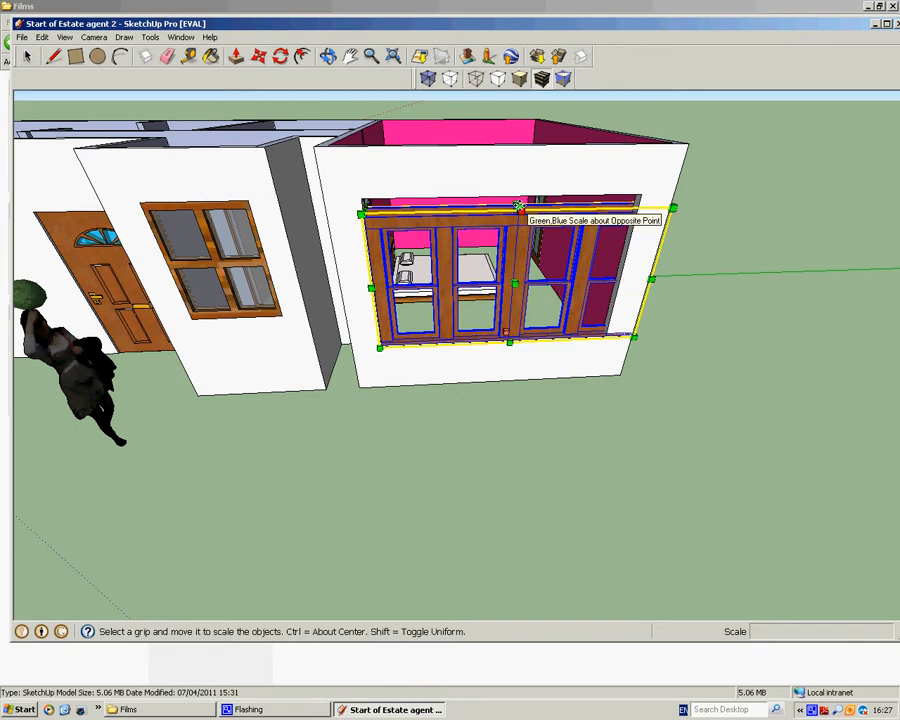
Step: Stretch the window with the Scale grips to fill the opening in the pink room's outer wall
drag(518, 204, 520, 198)
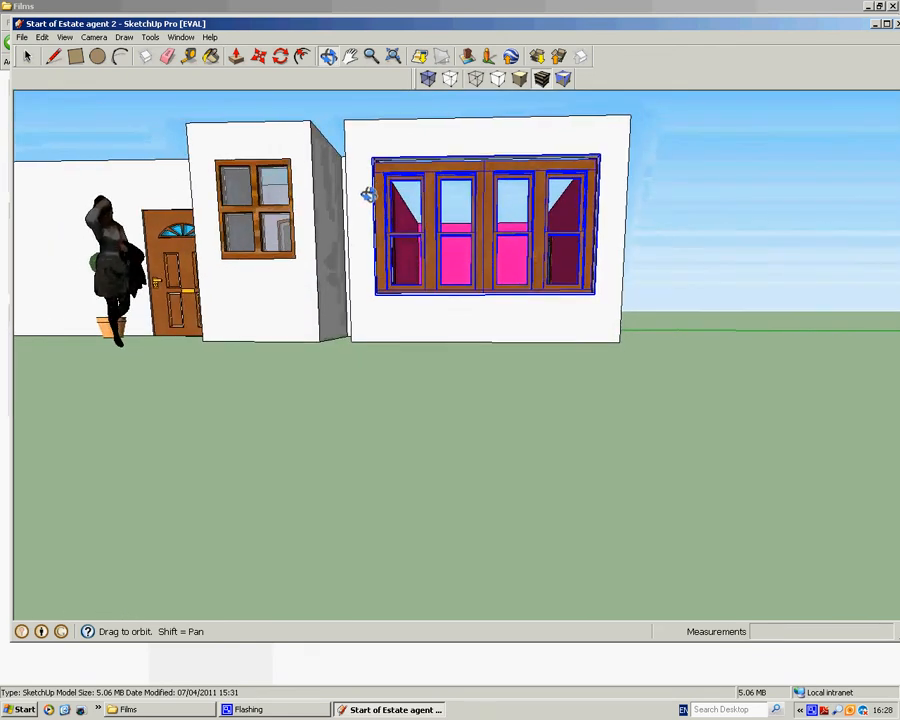
click(488, 224)
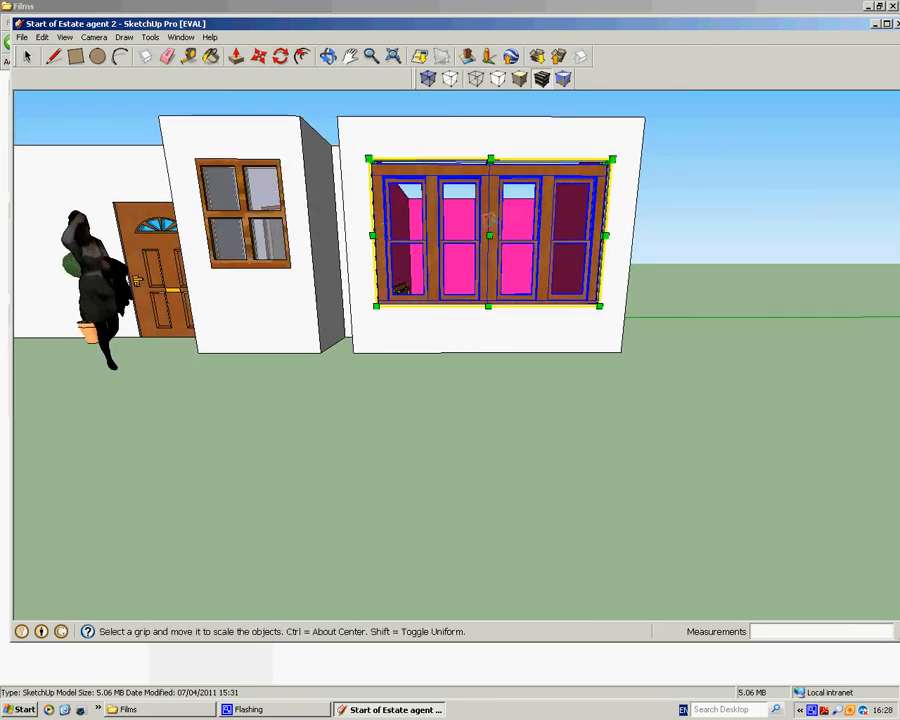
mouse_move(488, 160)
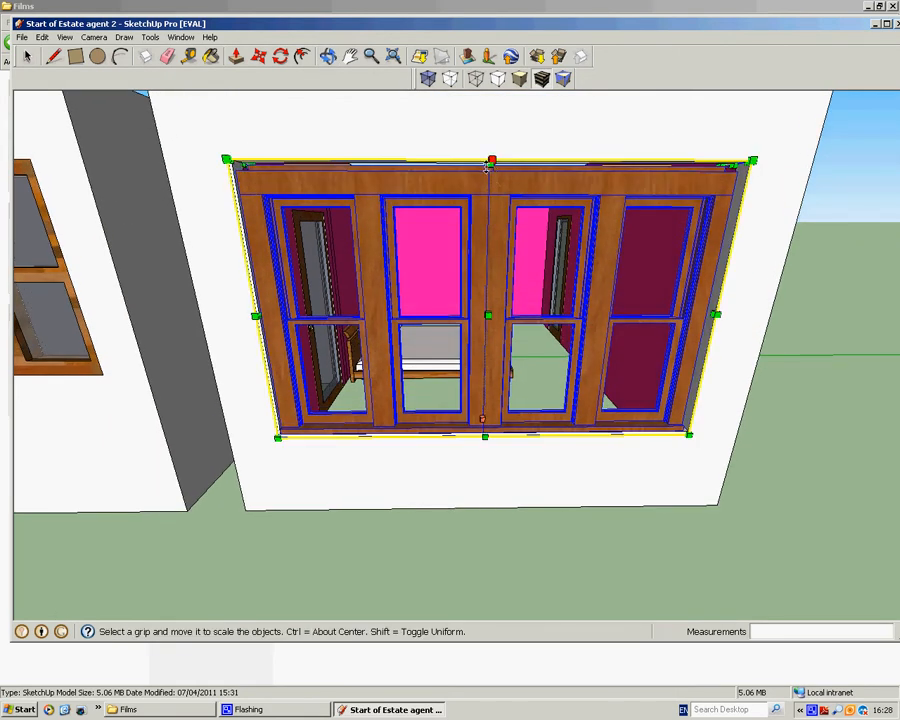
drag(490, 160, 488, 150)
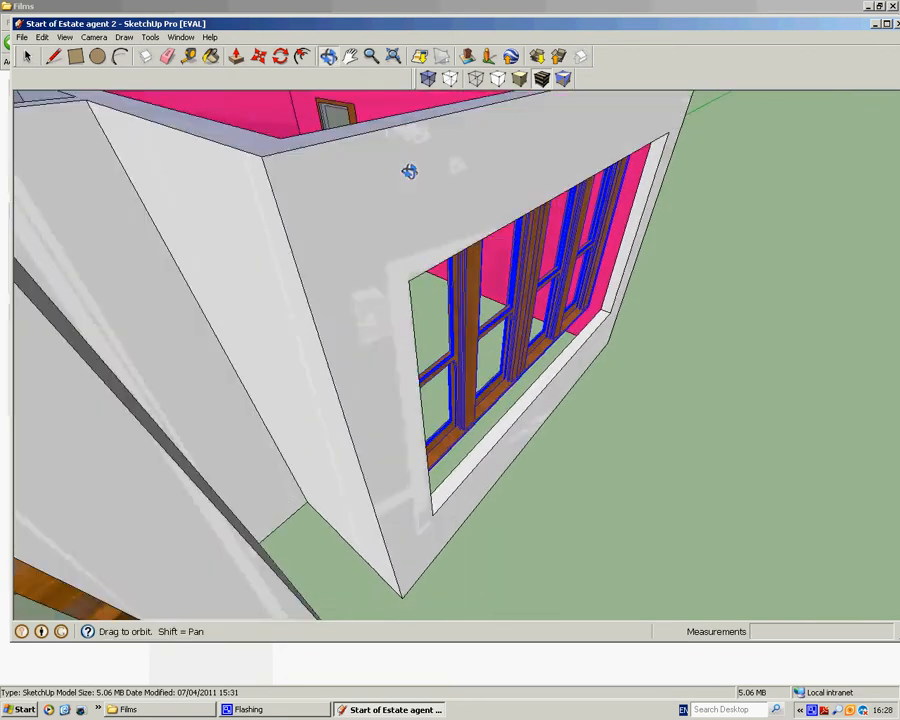
drag(408, 172, 538, 164)
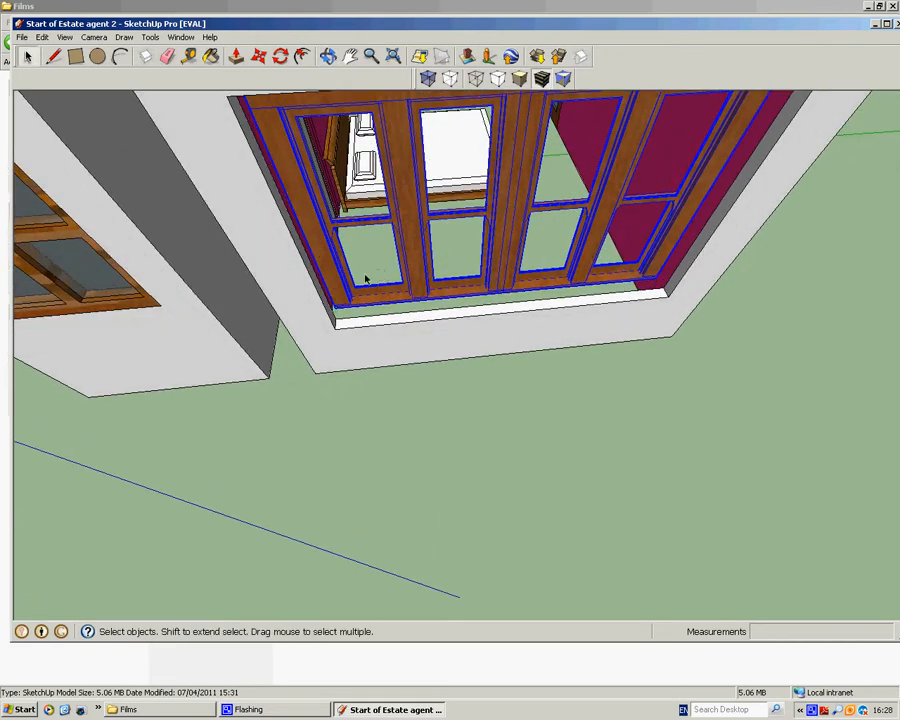
click(236, 56)
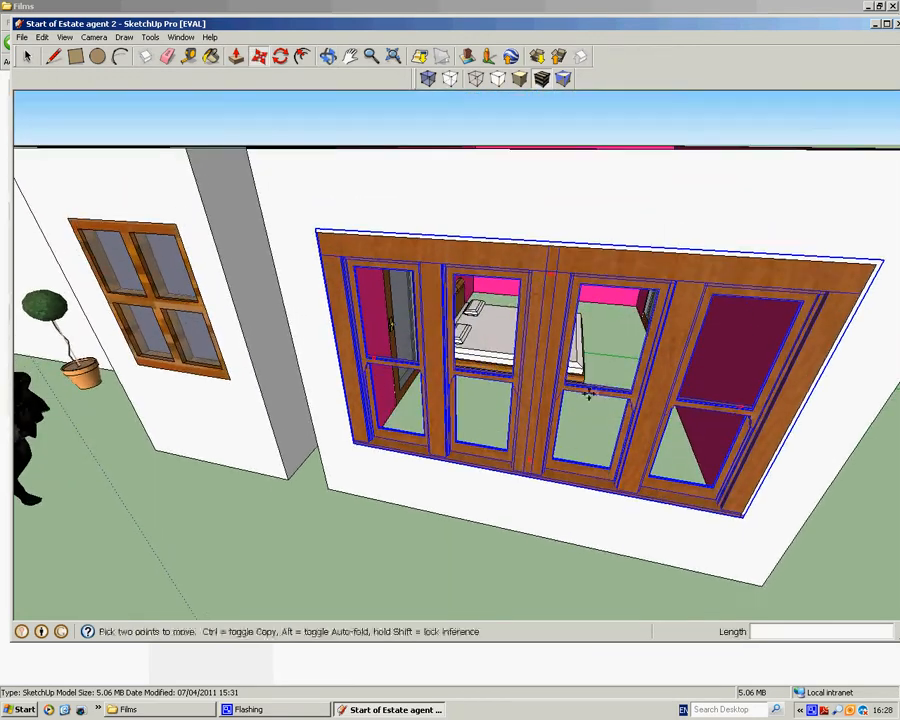
drag(590, 396, 620, 260)
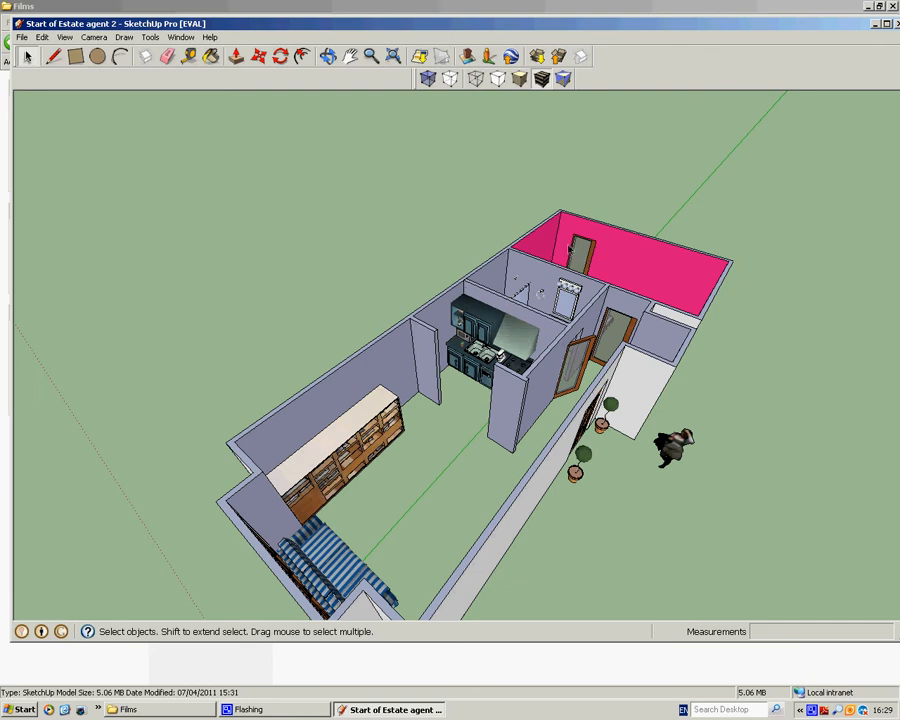
mouse_move(590, 248)
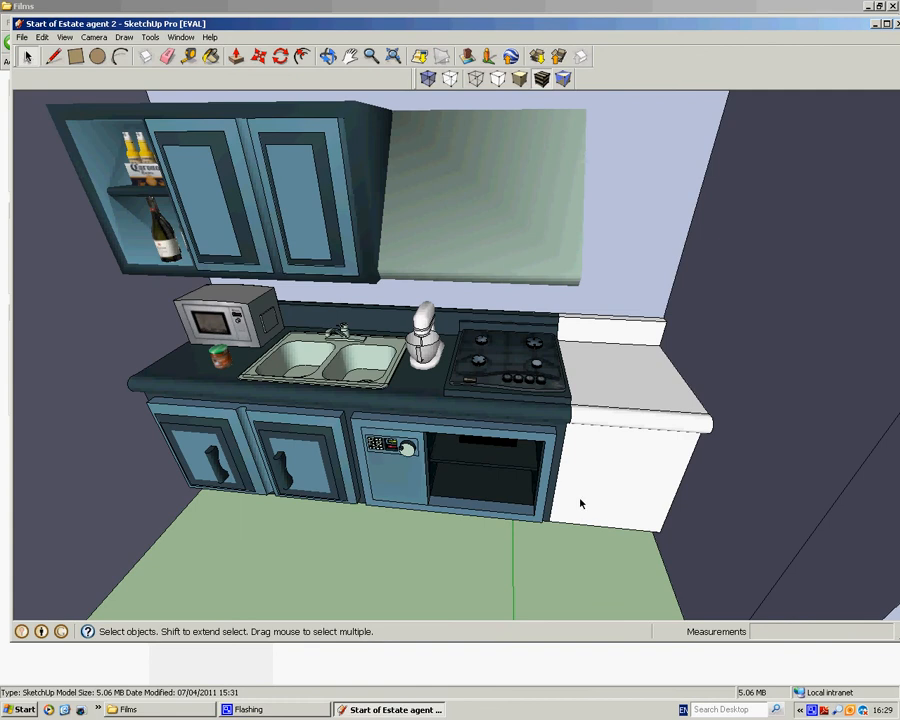
mouse_move(576, 420)
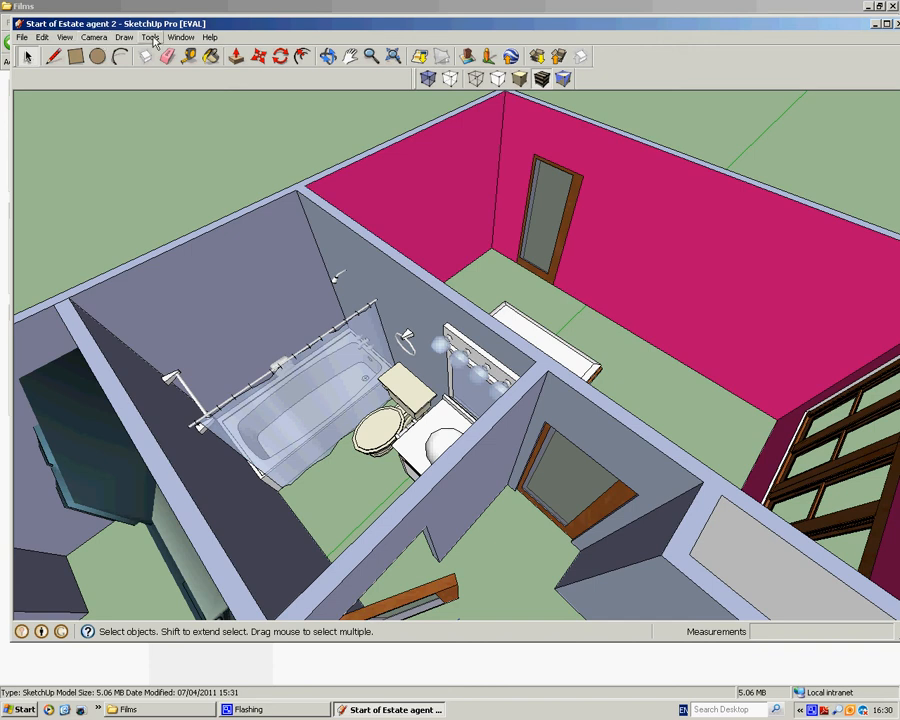
Step: Activate the Paint Bucket to show the Materials window with asphalt and concrete textures
click(150, 36)
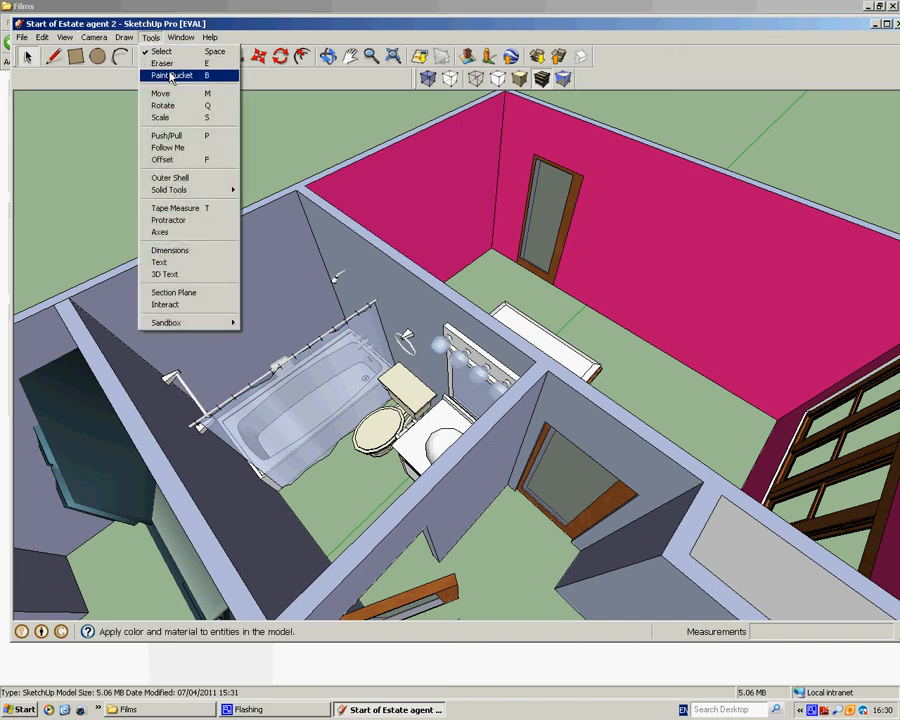
click(172, 76)
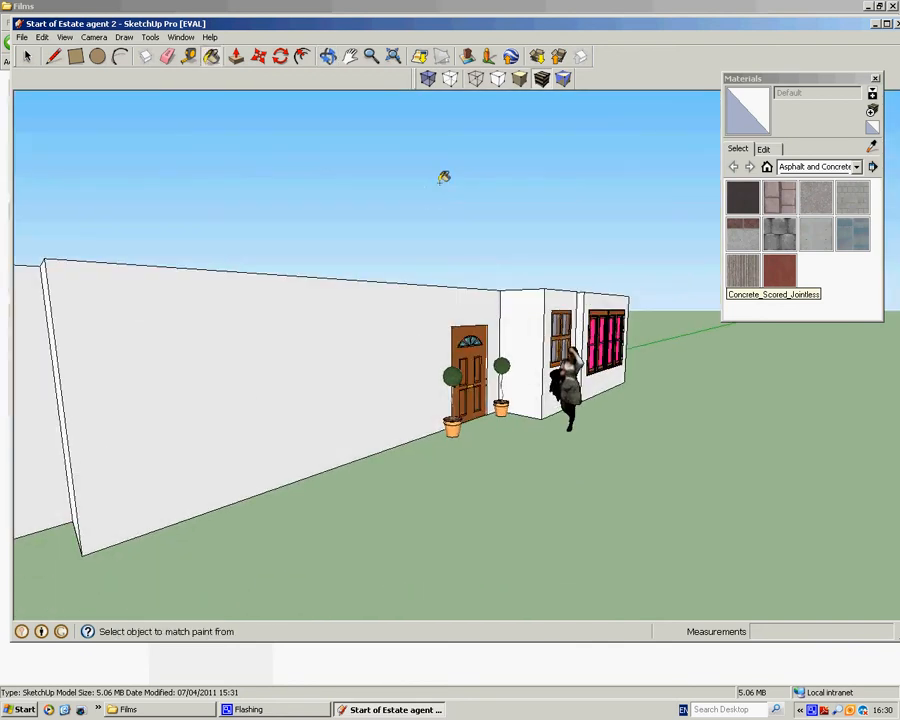
click(852, 196)
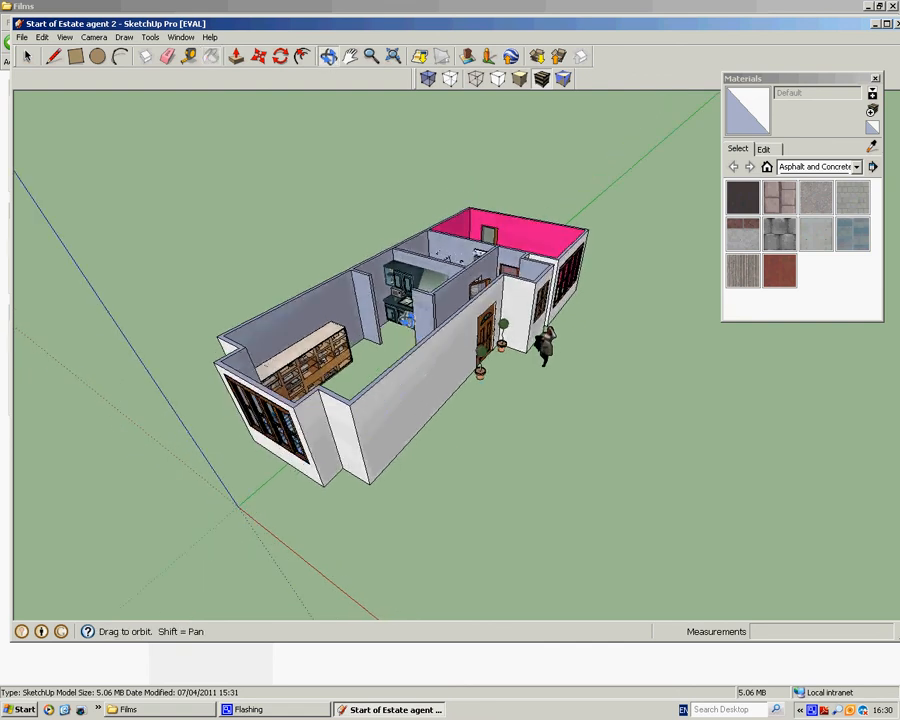
Step: Switch the camera to the standard Top view of the house
click(92, 36)
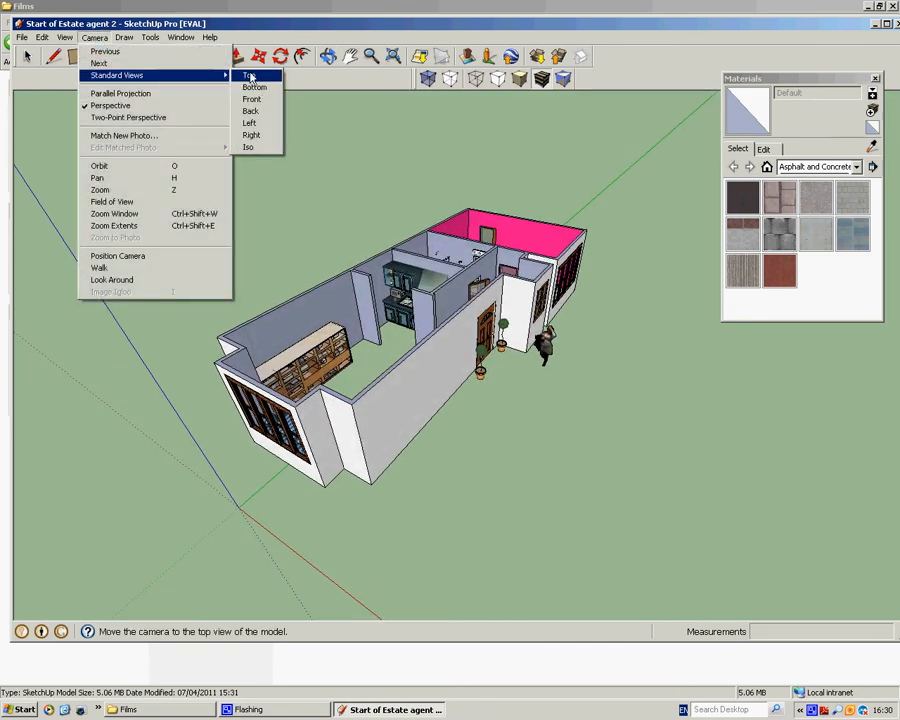
click(248, 76)
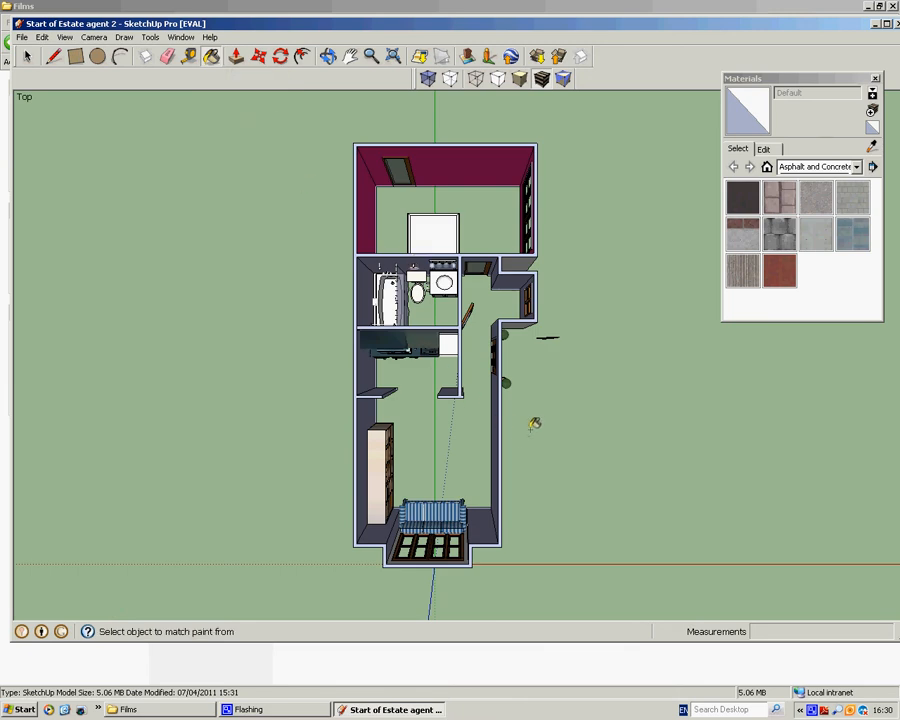